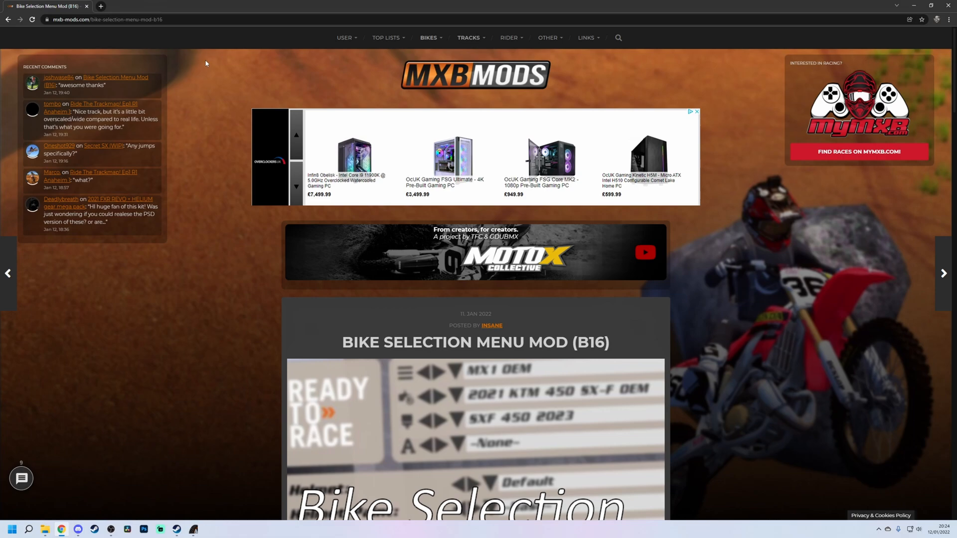
mouse_move(234, 53)
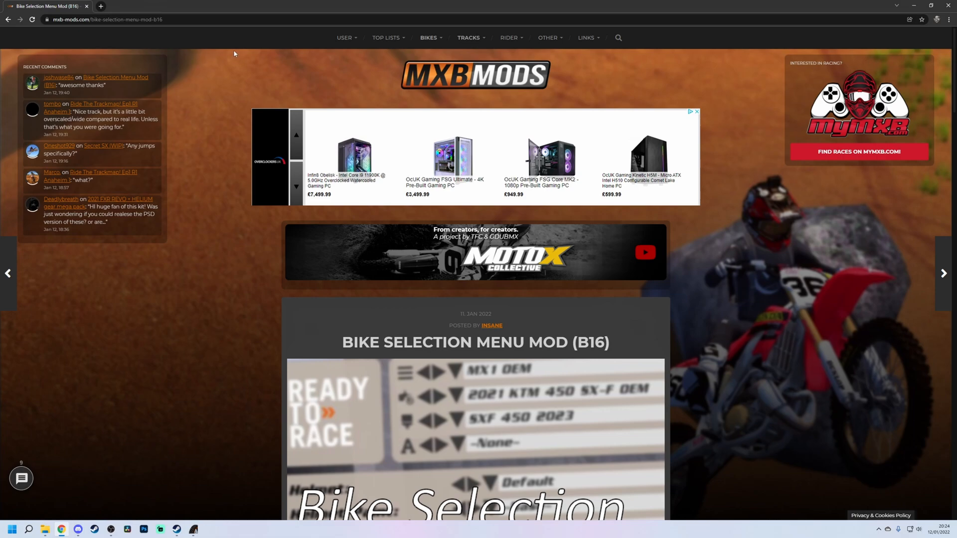
mouse_move(208, 59)
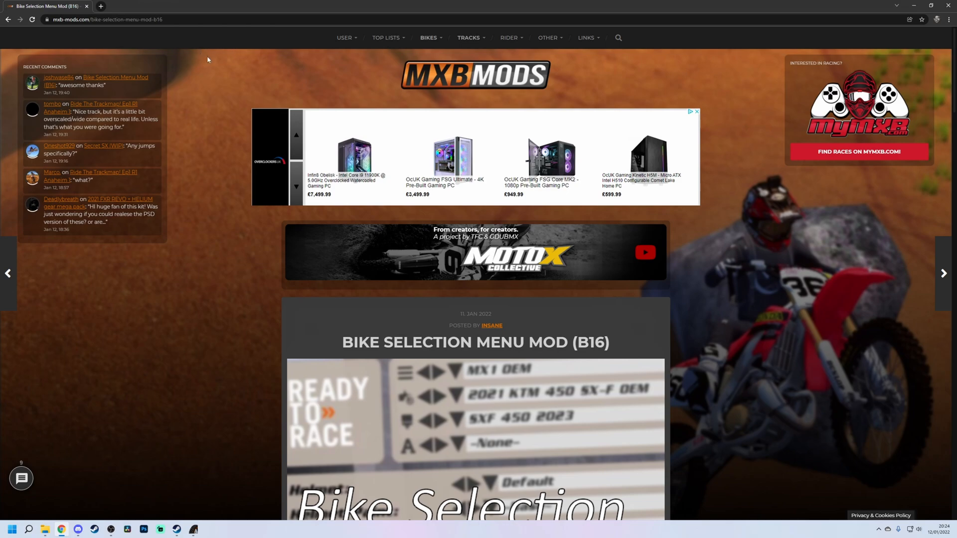
Scroll to the Downloads section and start the MEGA.NZ download for v2 "Grouped".
scroll(down, 3)
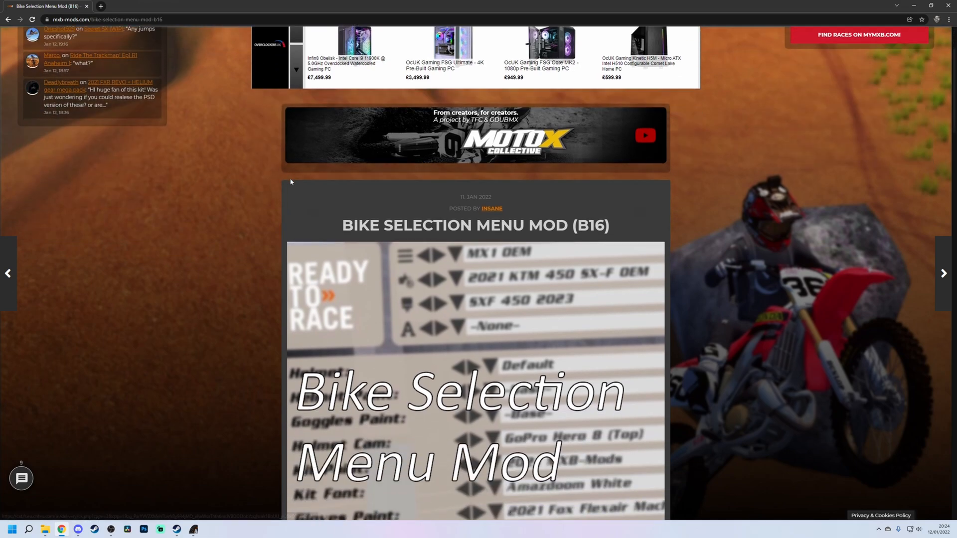
scroll(down, 3)
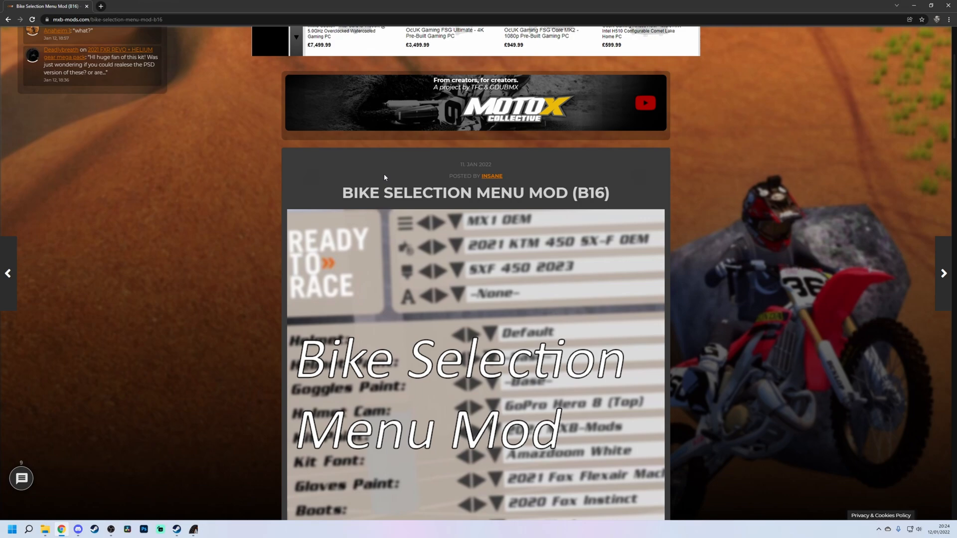
scroll(up, 3)
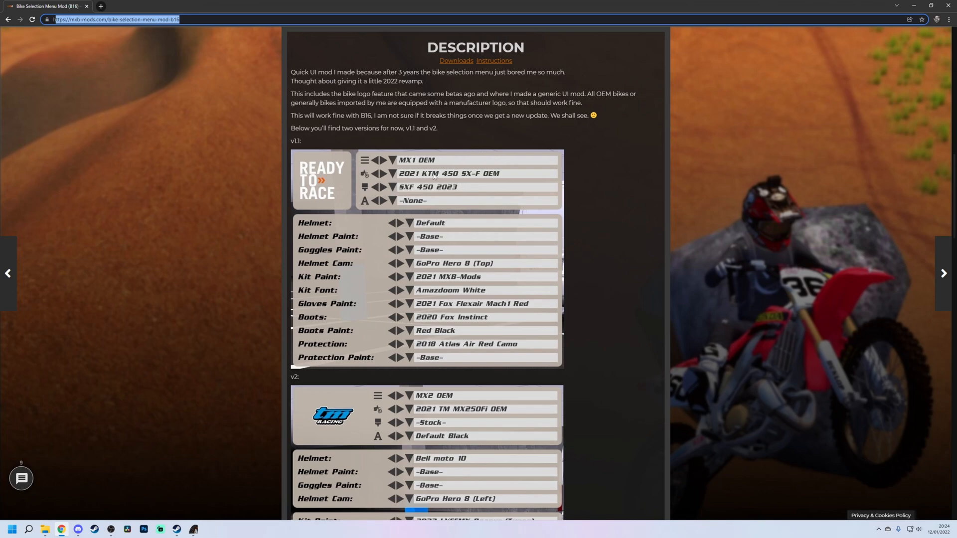
mouse_move(302, 175)
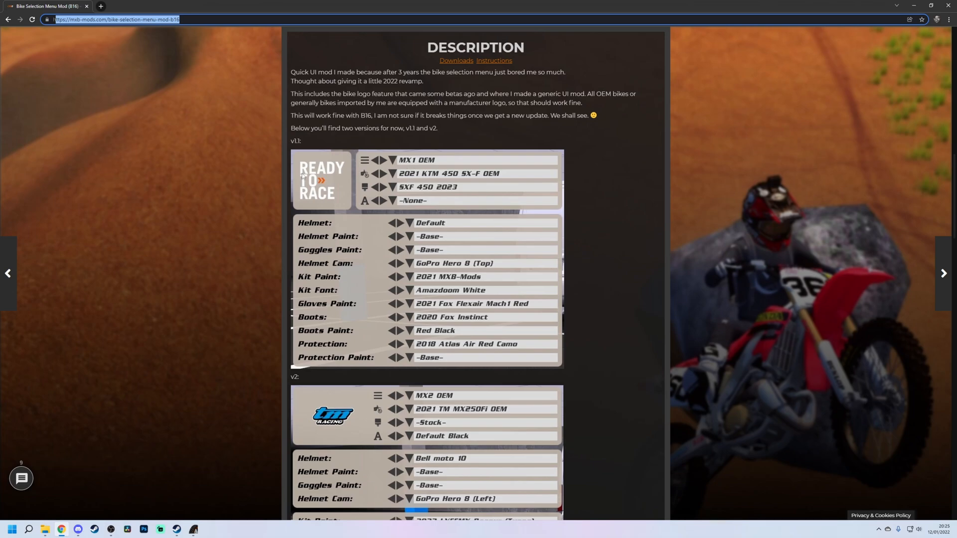
mouse_move(311, 187)
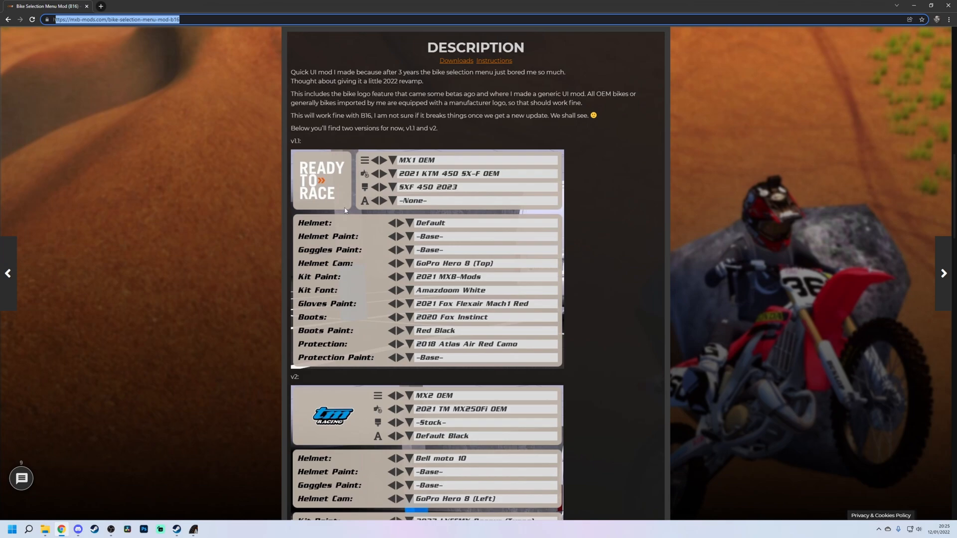
scroll(down, 3)
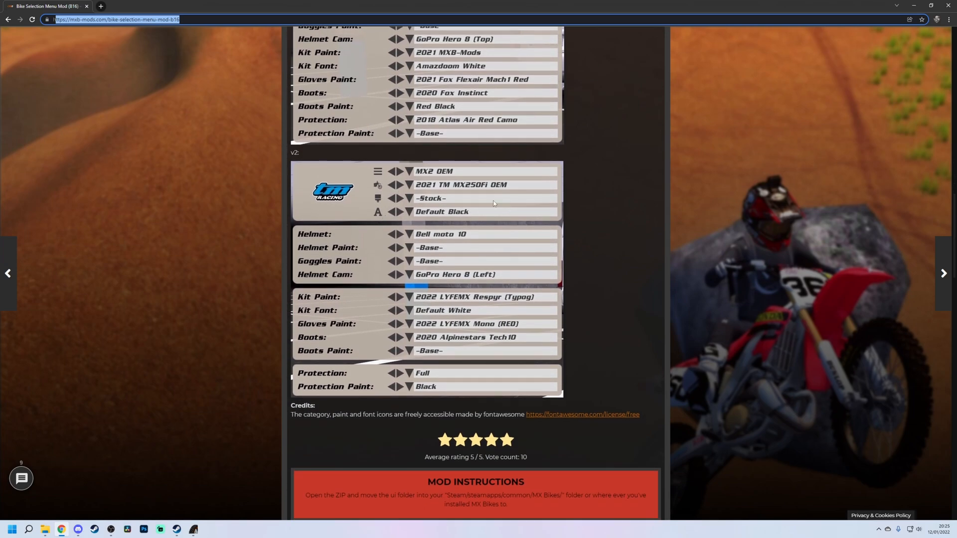
mouse_move(448, 197)
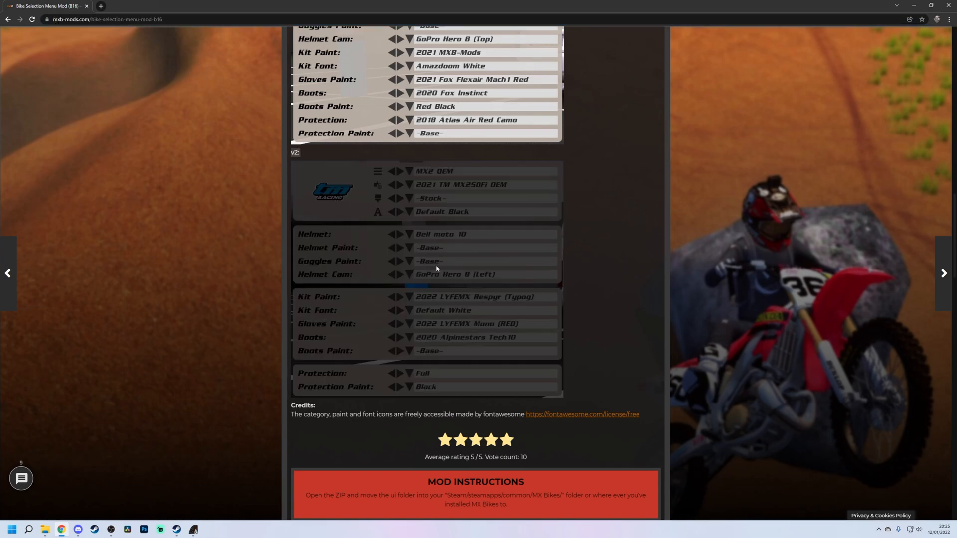
scroll(down, 3)
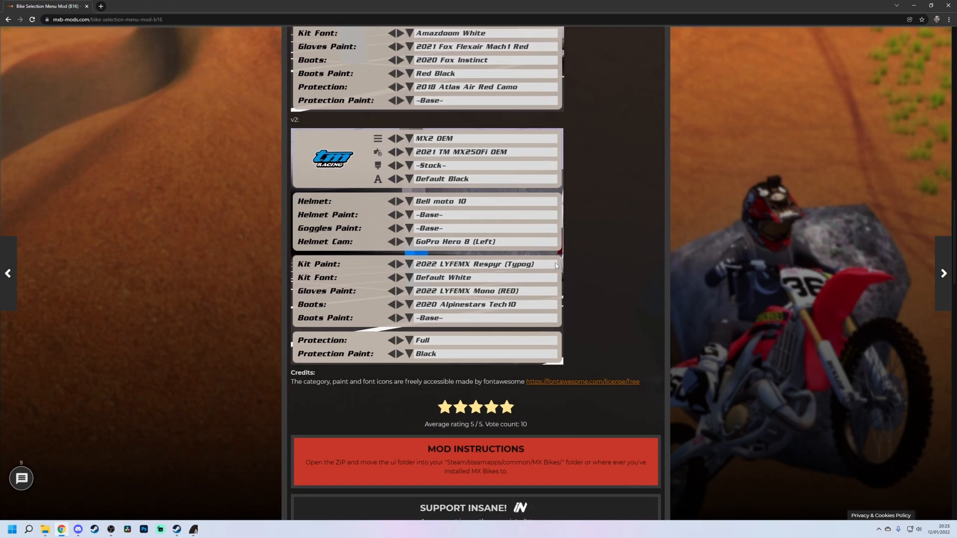
scroll(down, 3)
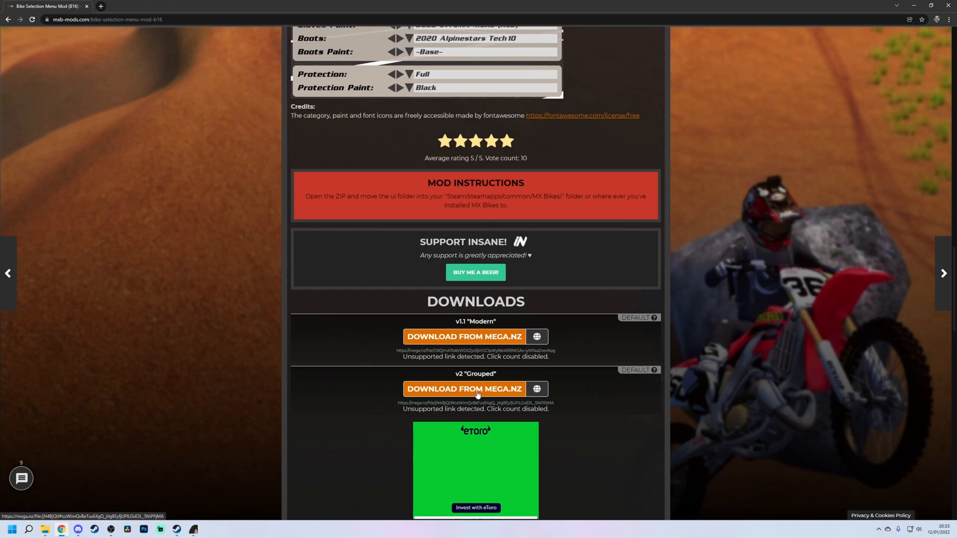
click(464, 389)
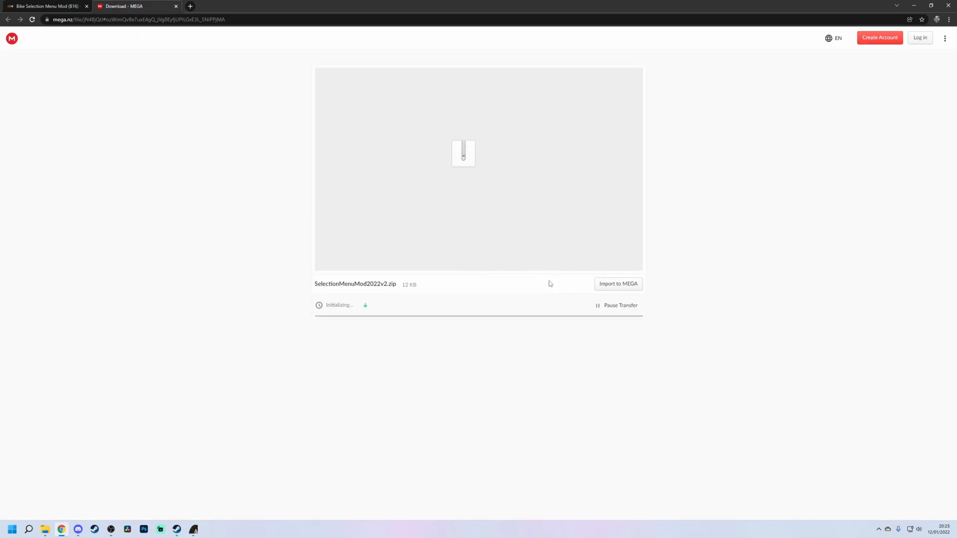
mouse_move(397, 331)
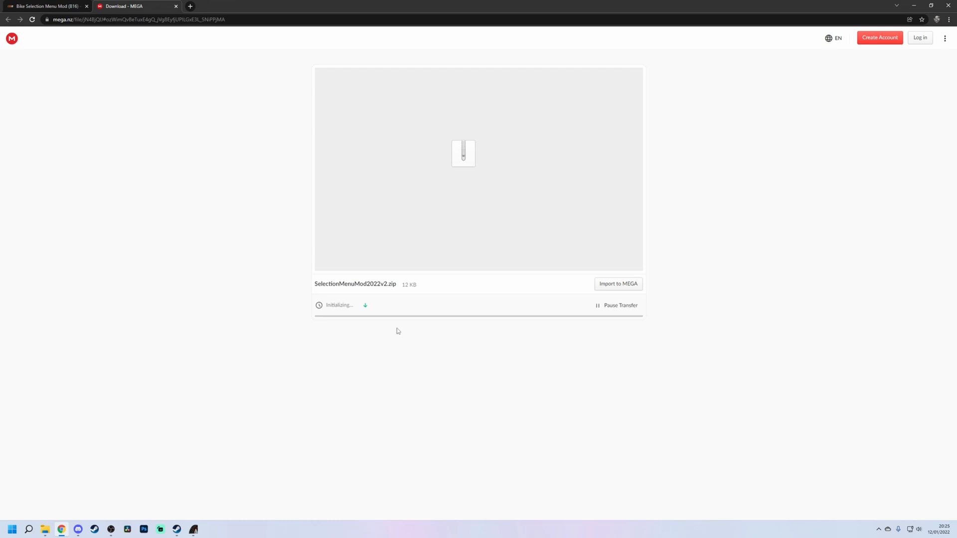
Return to the Bike Selection Menu Mod tab after SelectionMenuMod2022v2.zip downloads.
click(48, 6)
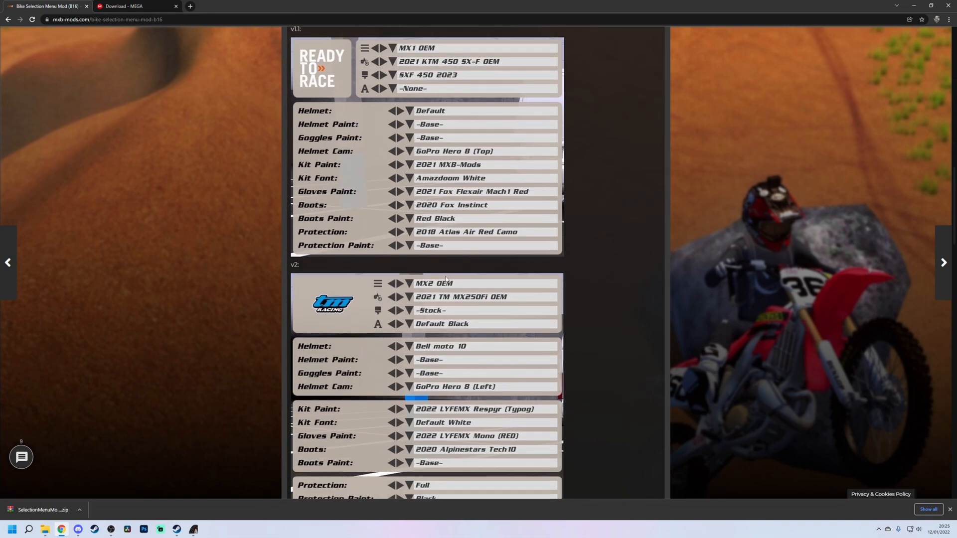
scroll(down, 3)
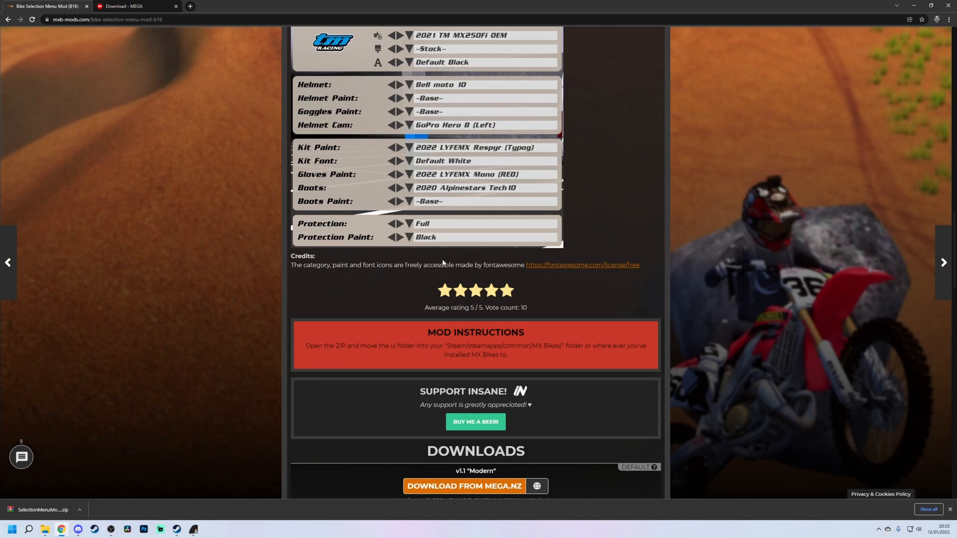
mouse_move(475, 426)
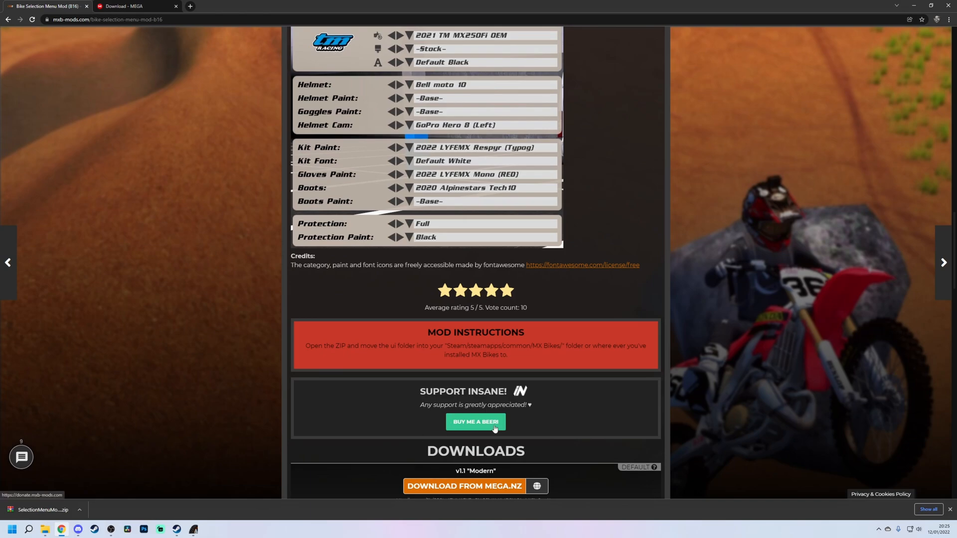
scroll(down, 3)
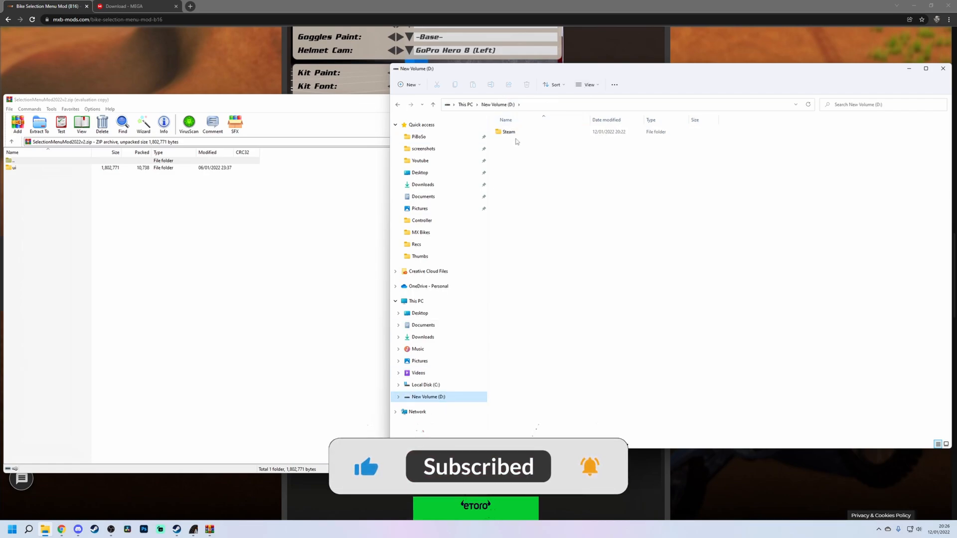
Navigate into D:\Steam\steamapps\common and enter the MX Bikes folder.
double_click(508, 132)
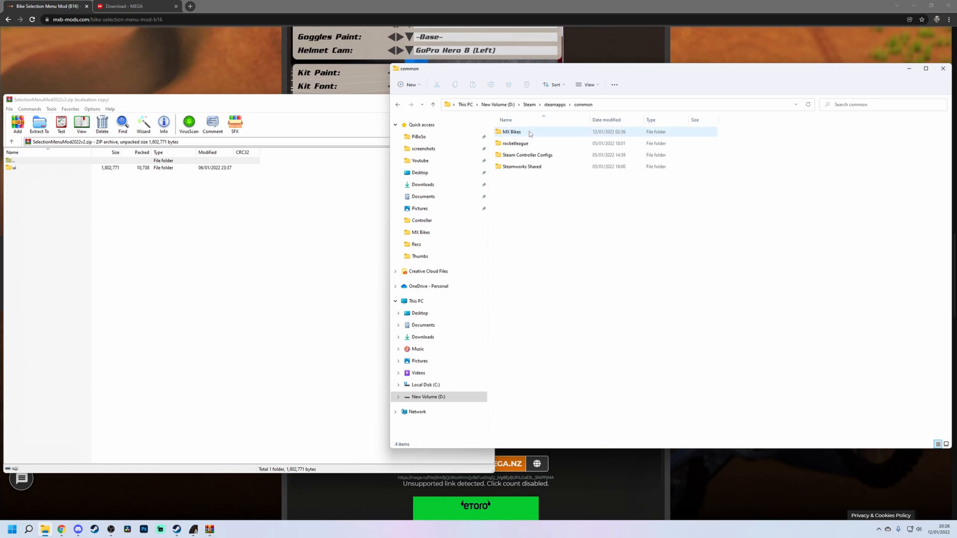
double_click(512, 132)
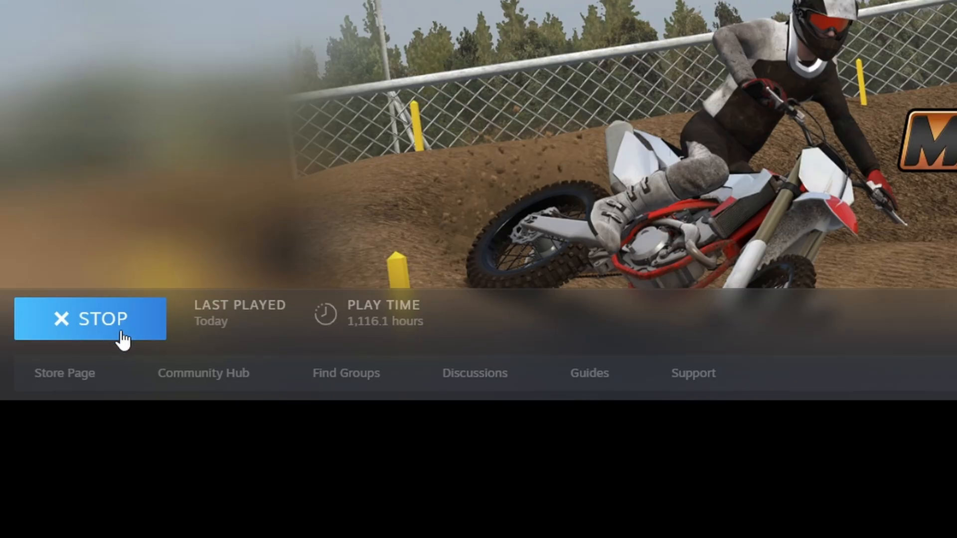
Stop the running MX Bikes from its Steam library page and relaunch it.
click(90, 319)
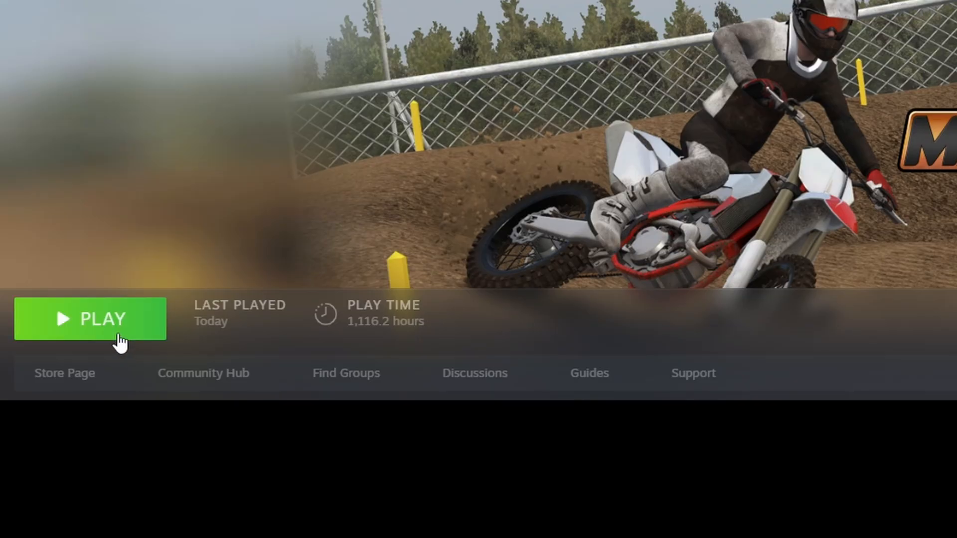
click(91, 320)
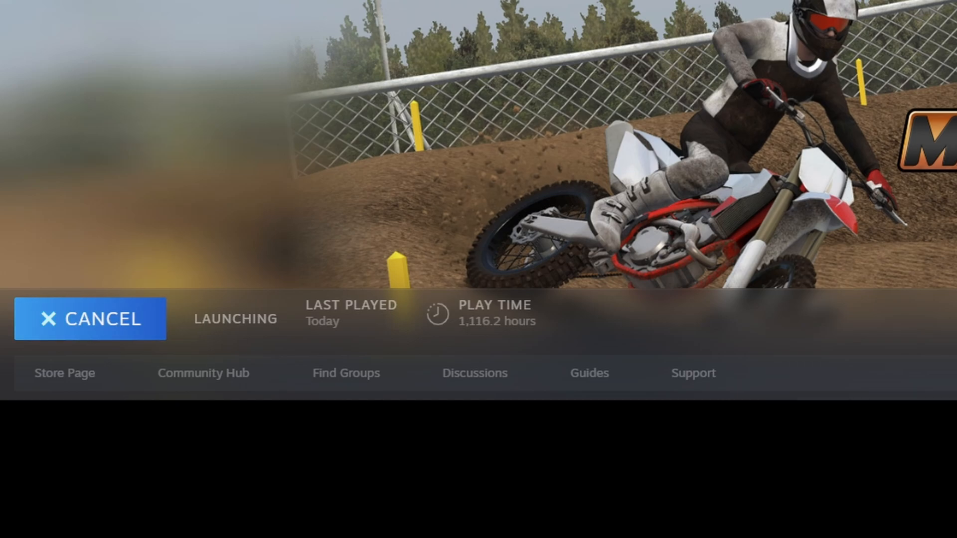